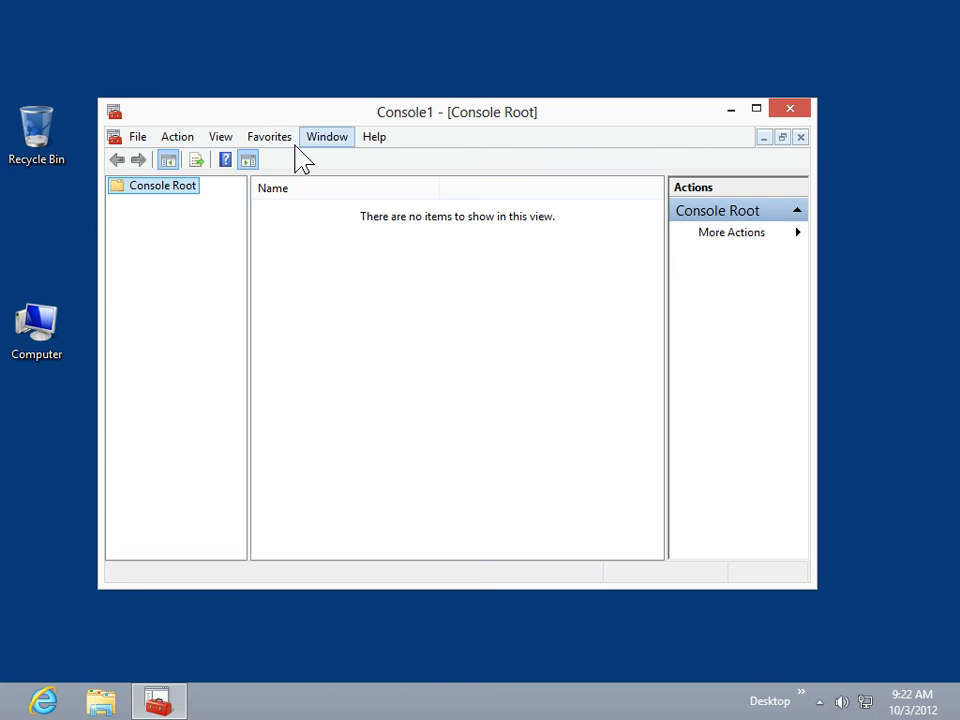
pyautogui.moveTo(190, 200)
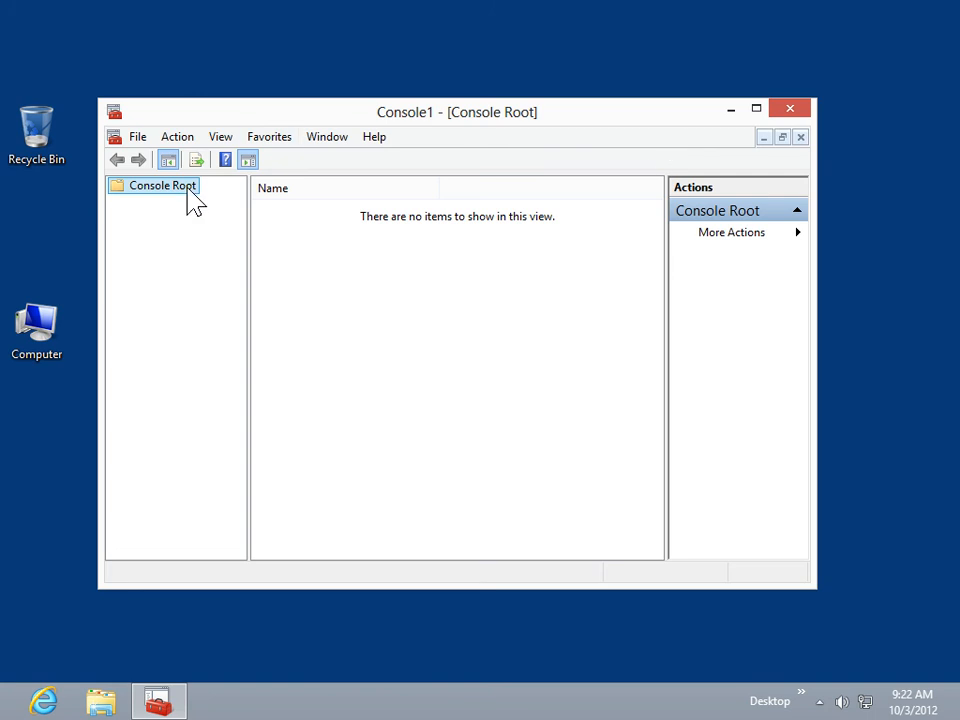
# - Launch the New Taskpad View Wizard for Console Root from the Action menu
pyautogui.click(176, 136)
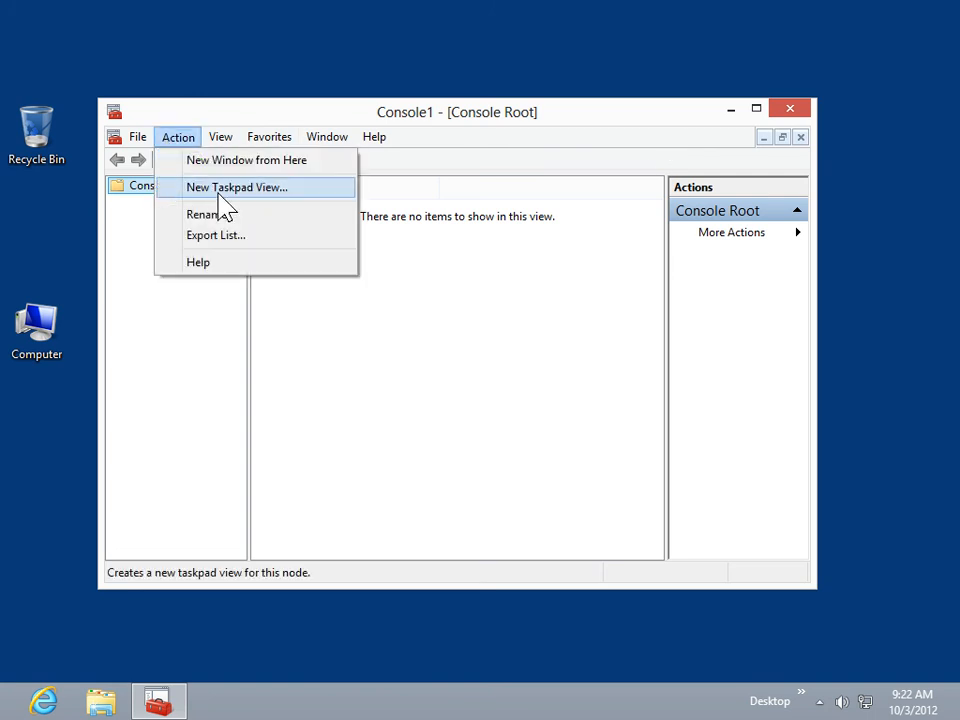
pyautogui.click(236, 188)
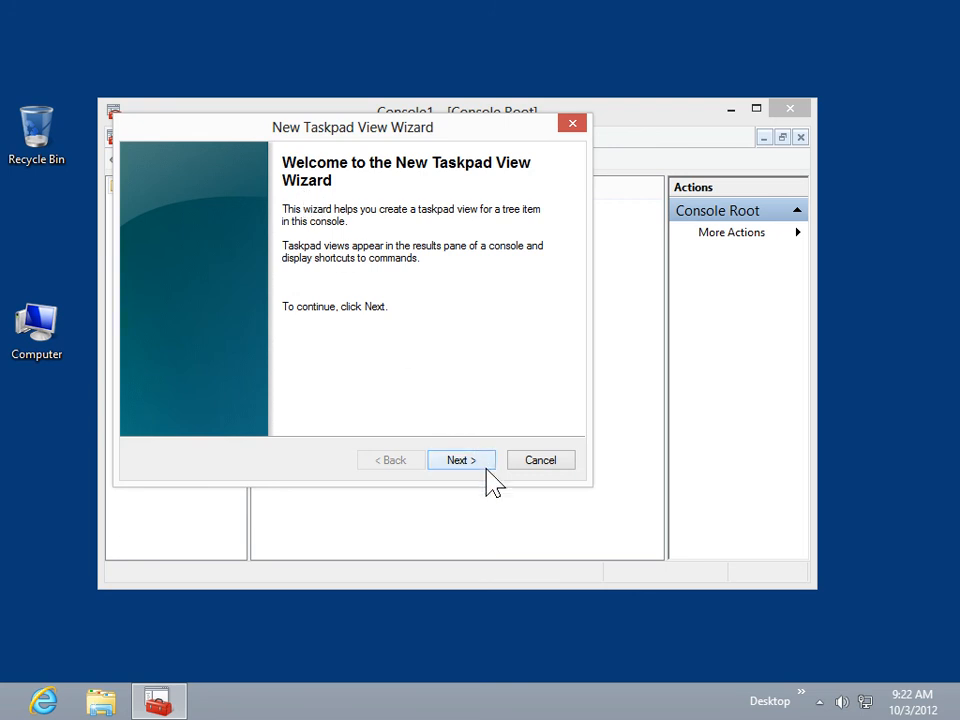
# - On Taskpad Style, keep Vertical list and set List size to Large
pyautogui.click(460, 460)
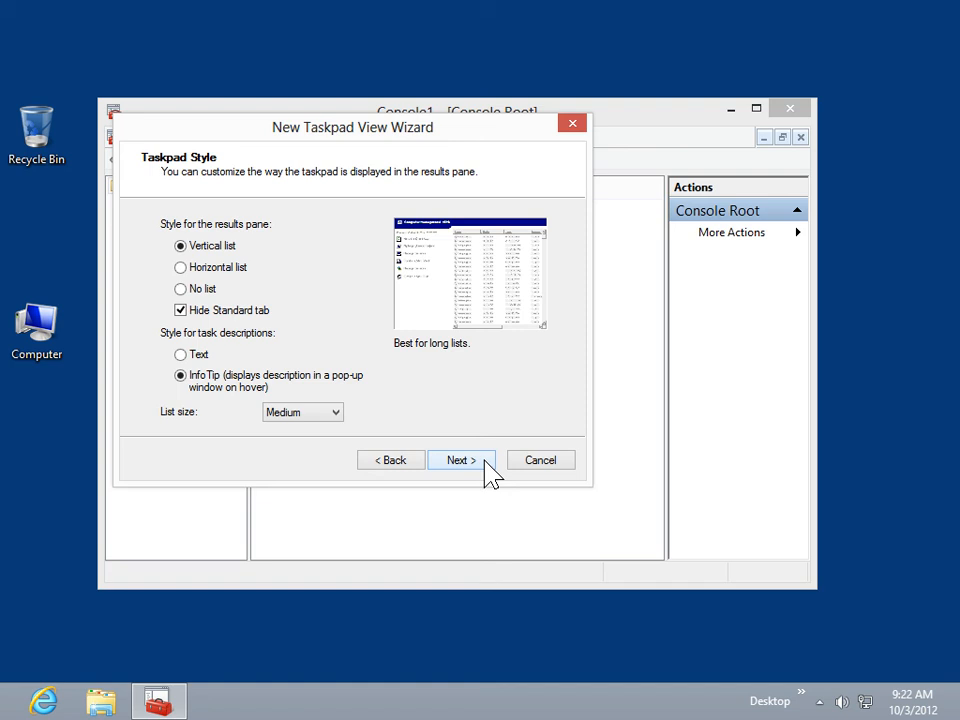
pyautogui.moveTo(204, 264)
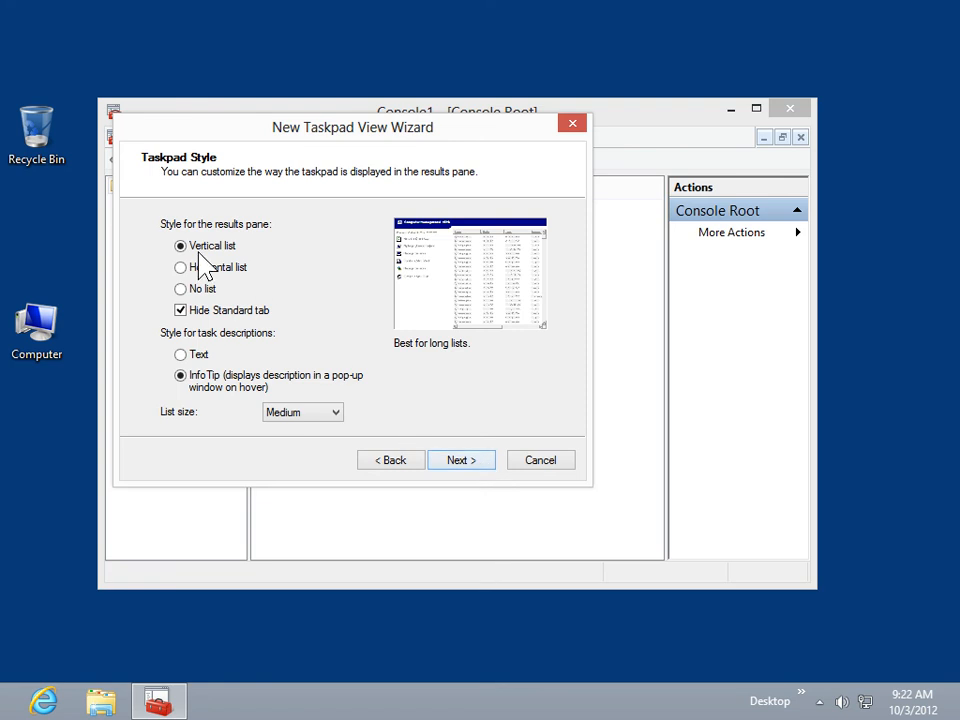
pyautogui.moveTo(190, 312)
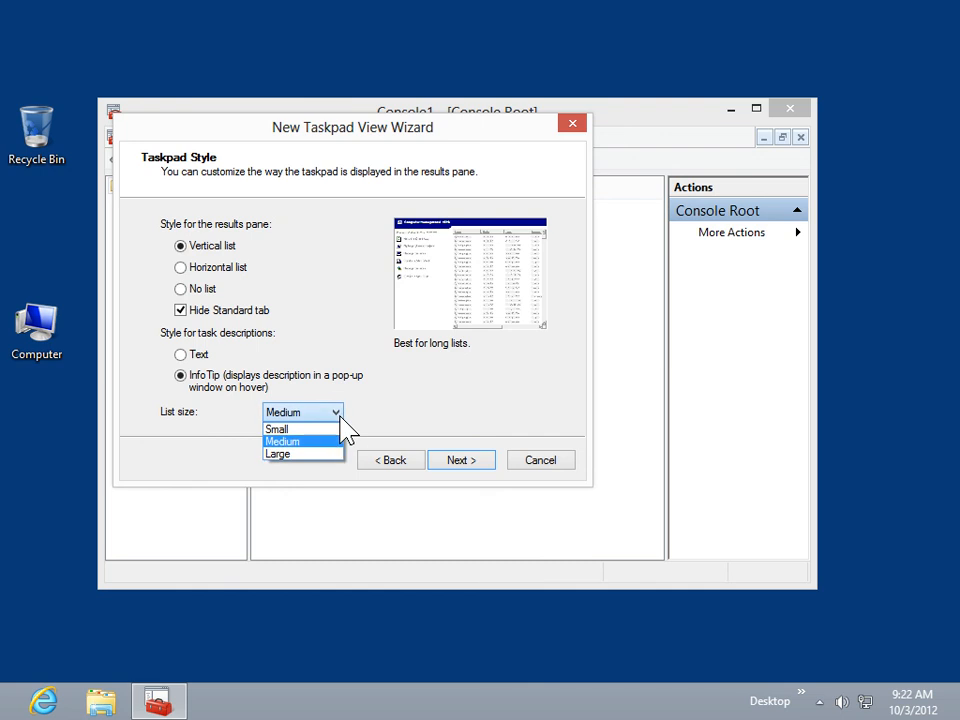
pyautogui.click(276, 452)
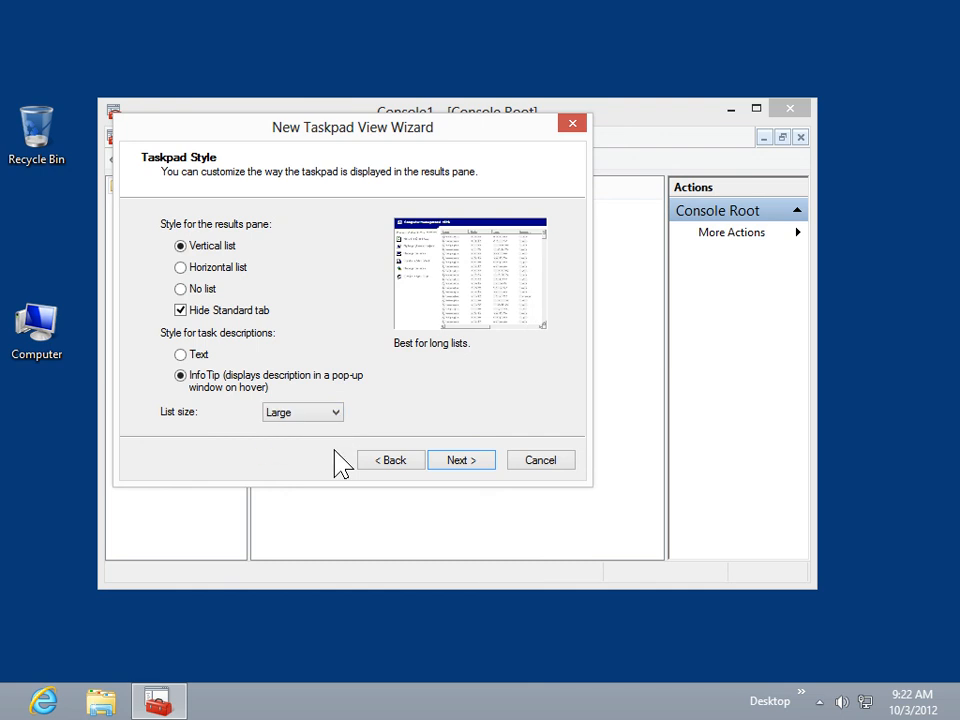
# - Accept reuse for all same-type tree items as the default taskpad and continue to naming
pyautogui.click(460, 460)
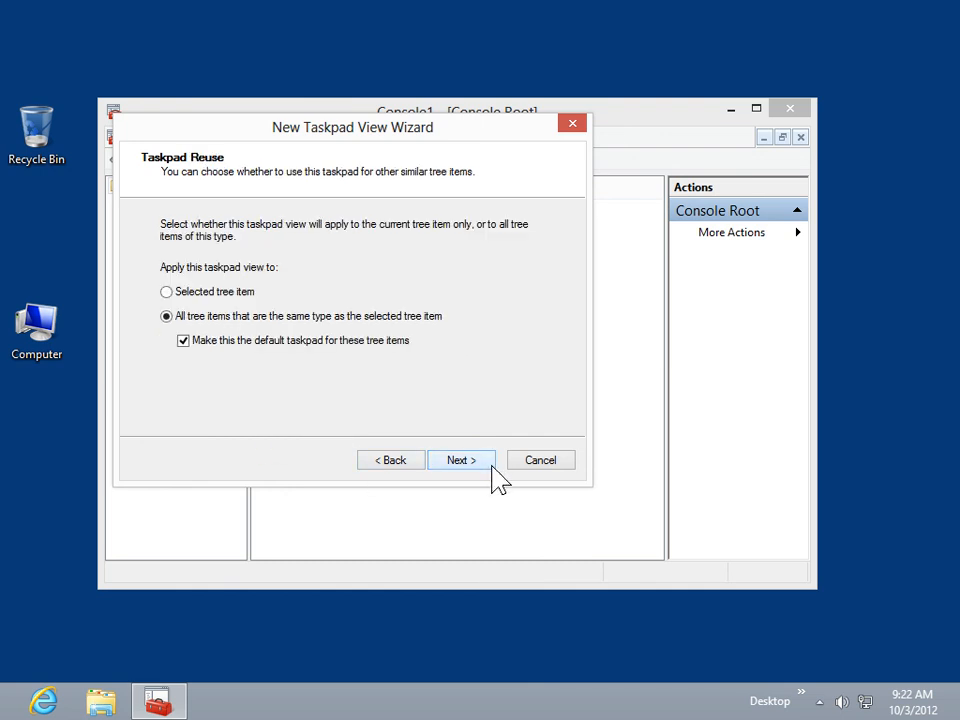
pyautogui.moveTo(414, 378)
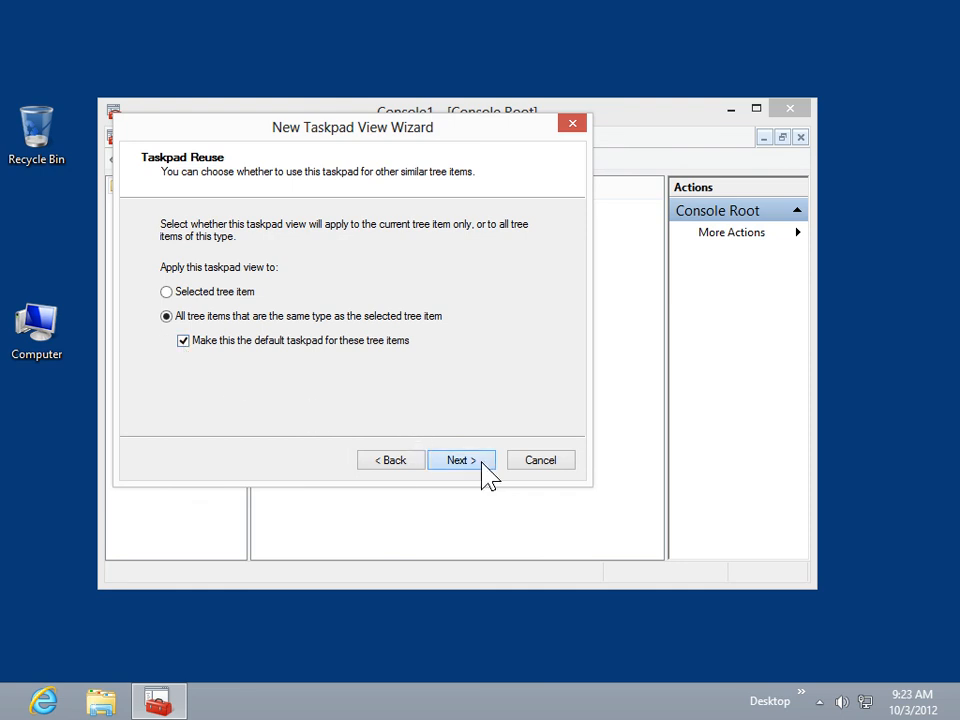
pyautogui.click(460, 460)
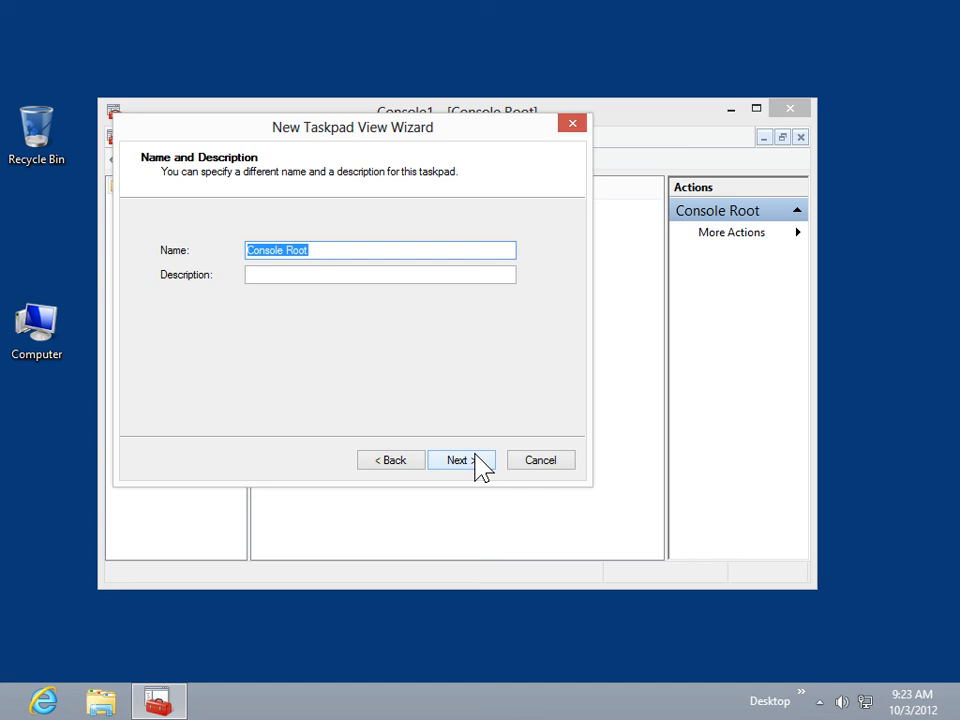
pyautogui.moveTo(376, 272)
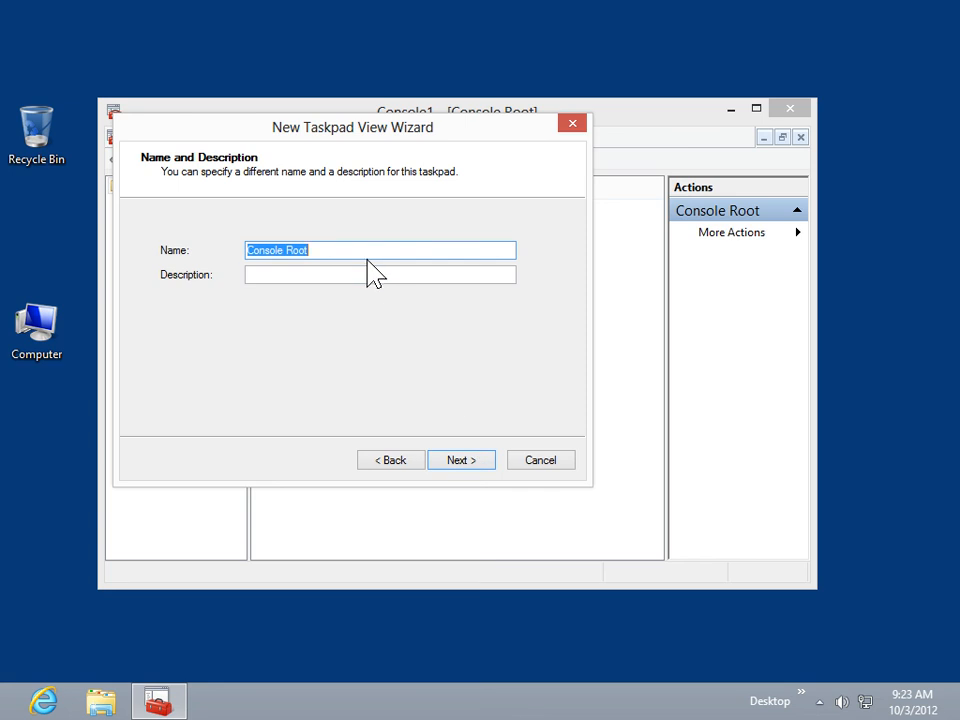
pyautogui.moveTo(278, 308)
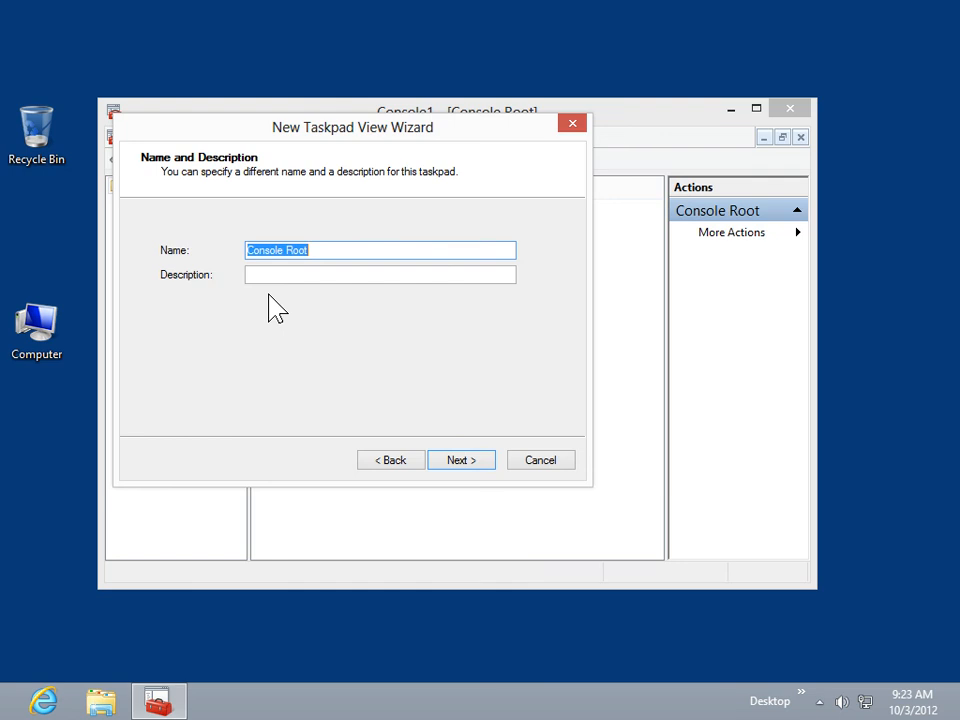
pyautogui.moveTo(460, 460)
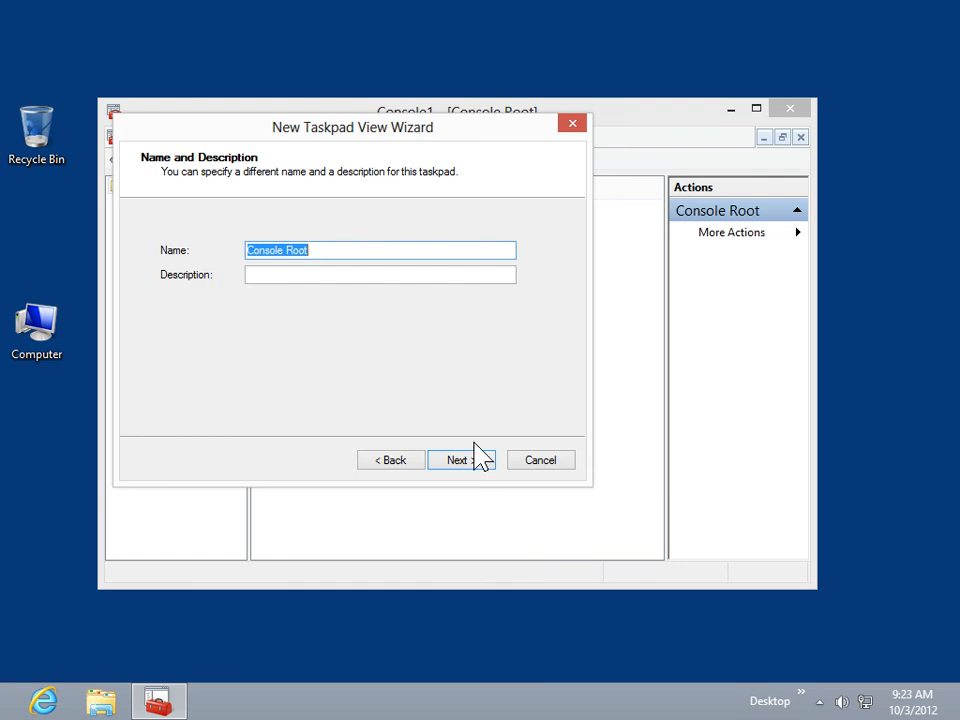
# - Keep the name Console Root with no description and reach the completion page
pyautogui.click(456, 460)
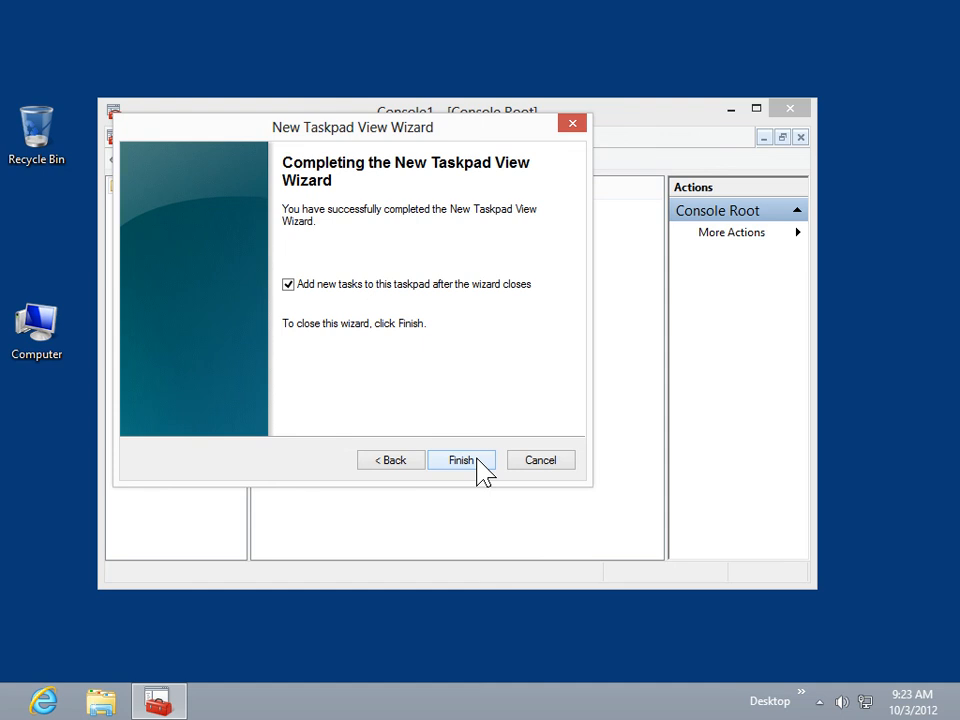
pyautogui.moveTo(304, 300)
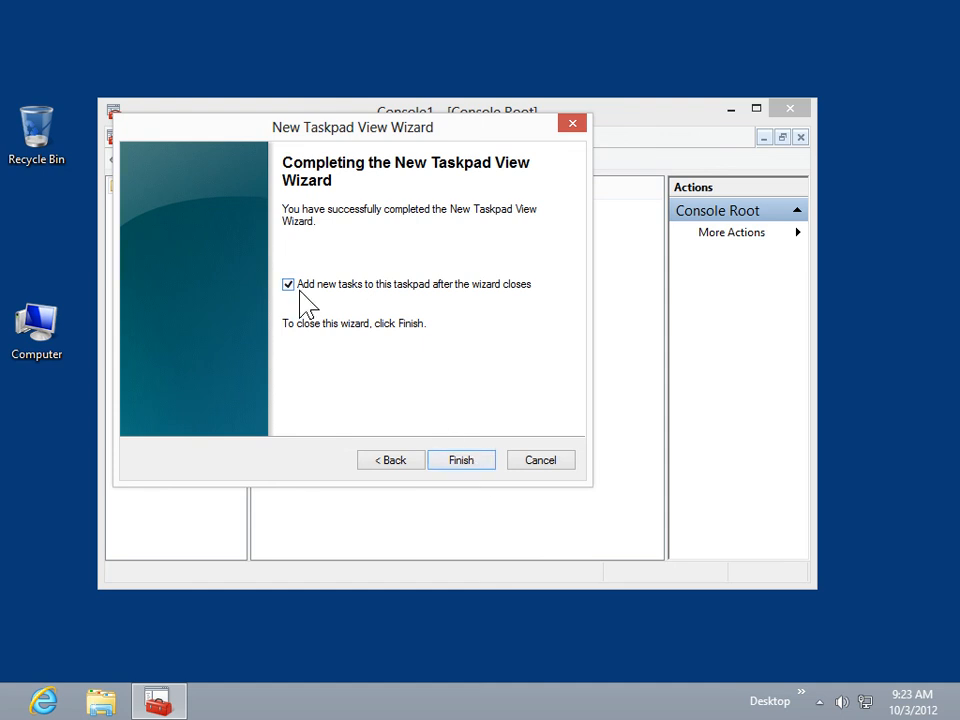
pyautogui.moveTo(384, 310)
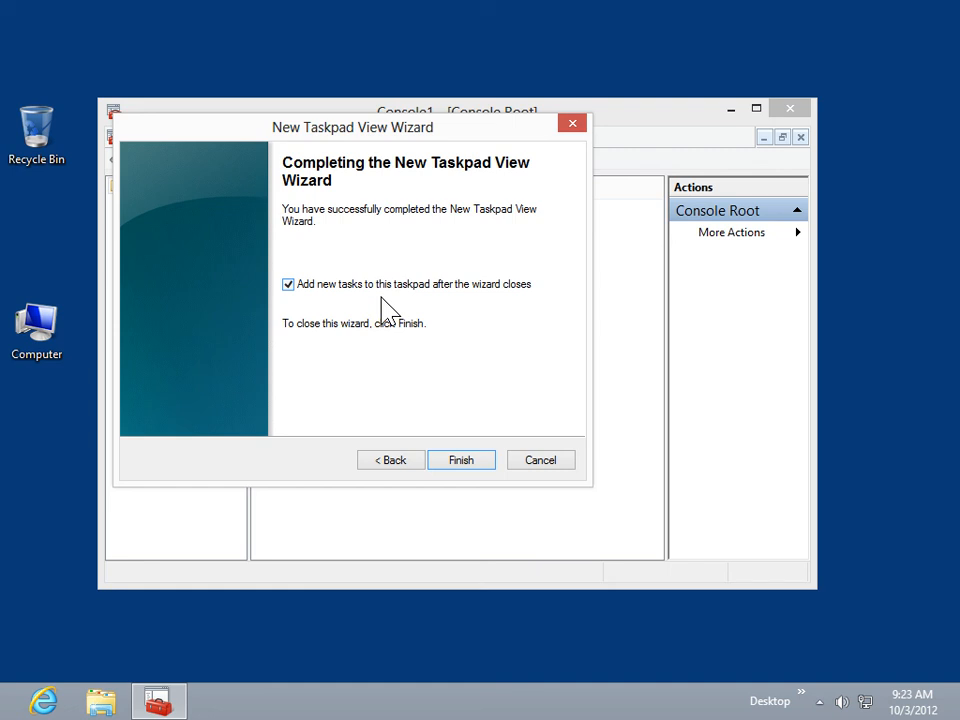